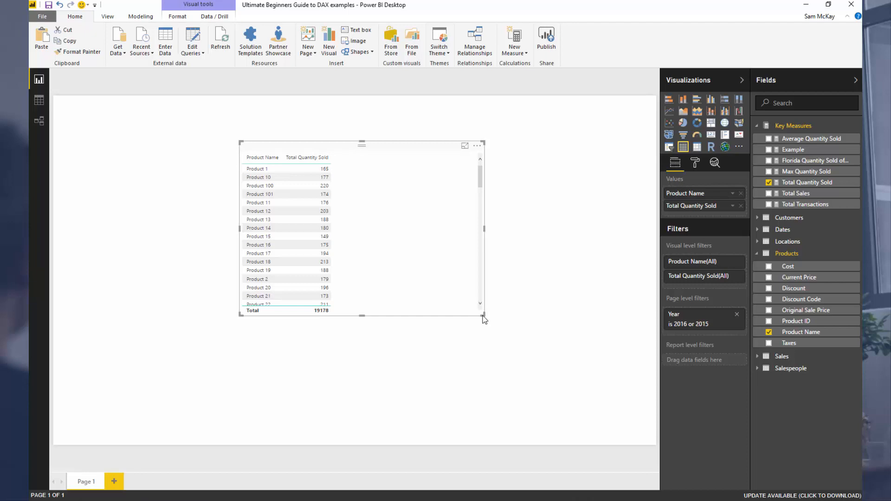
mouse_move(413, 198)
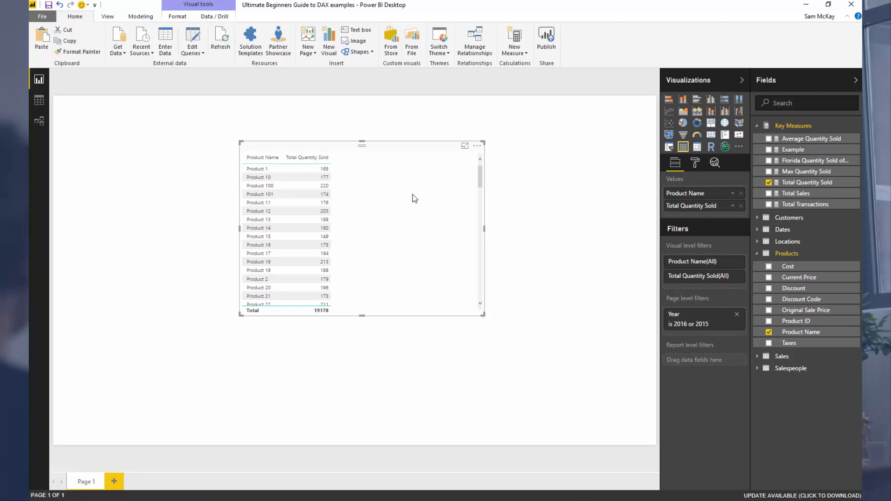
mouse_move(408, 149)
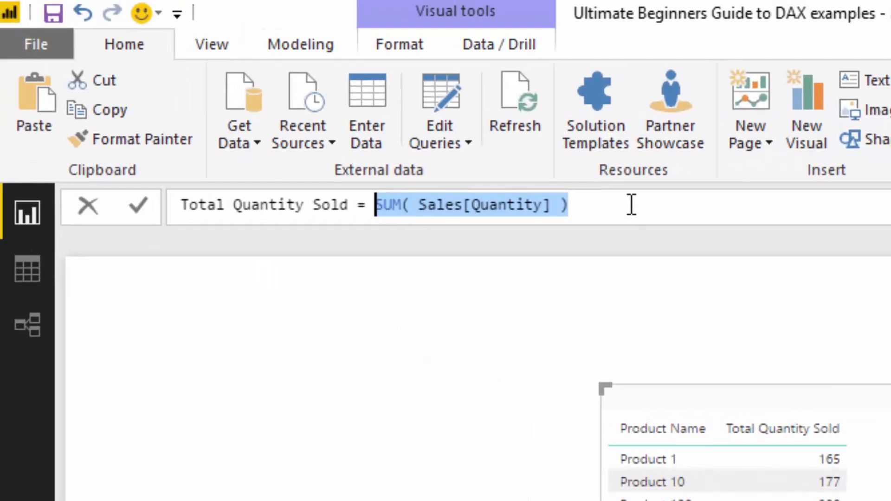
Select the Total Quantity Sold measure's SUM(Sales[Quantity]) formula and its Quantity column reference
click(377, 205)
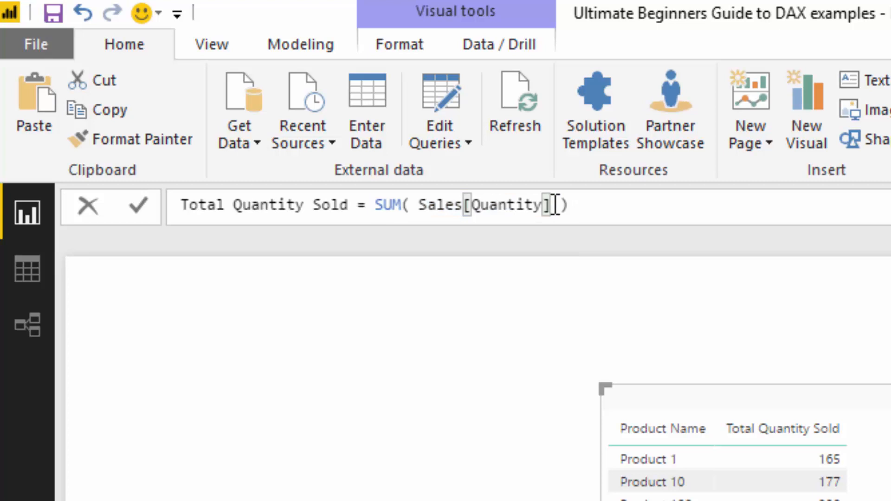
double_click(506, 204)
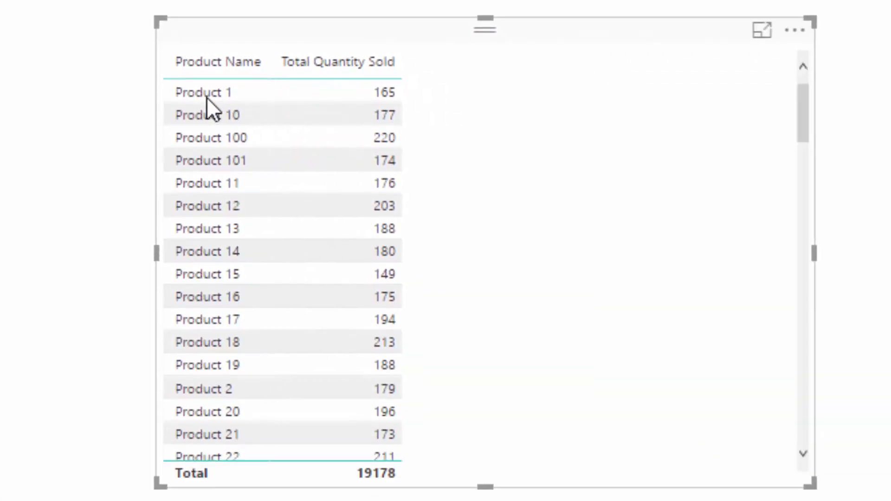
mouse_move(378, 105)
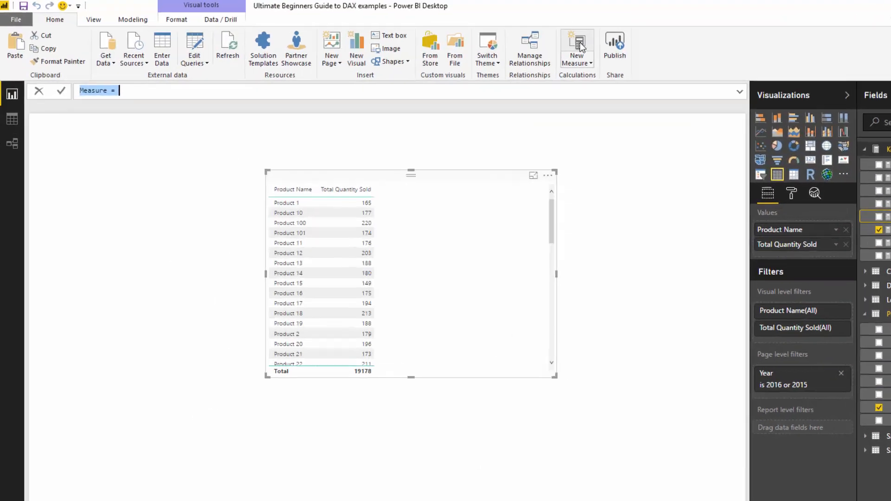
Enter the measure 'Quantity sold iteration = SUMX(Sales, Sales[Quantity])' in the formula bar
text(Quatit)
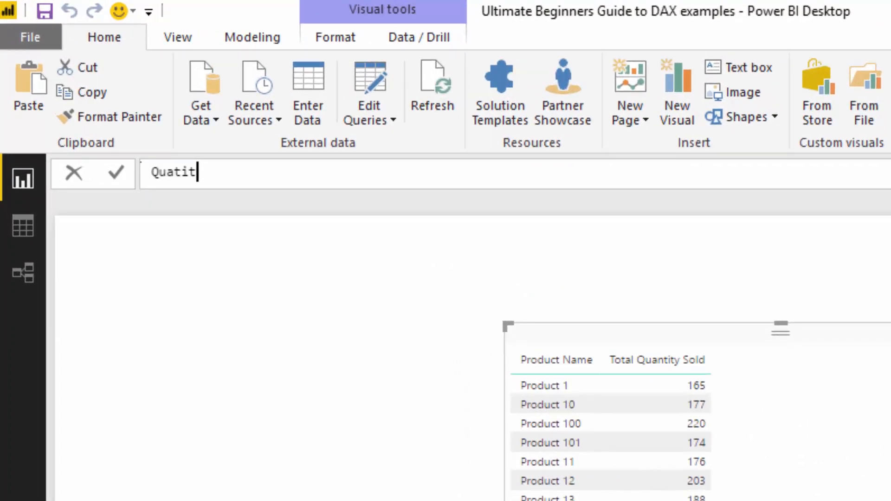
text(Quantity)
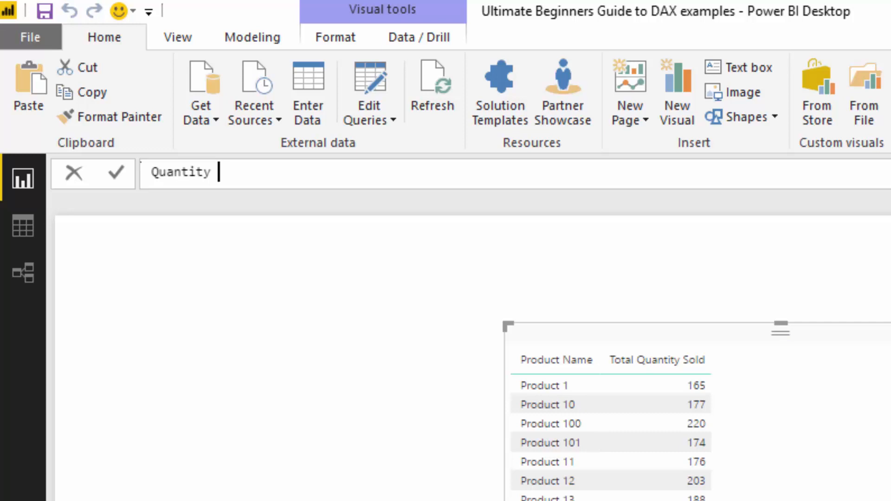
text(sold iterat)
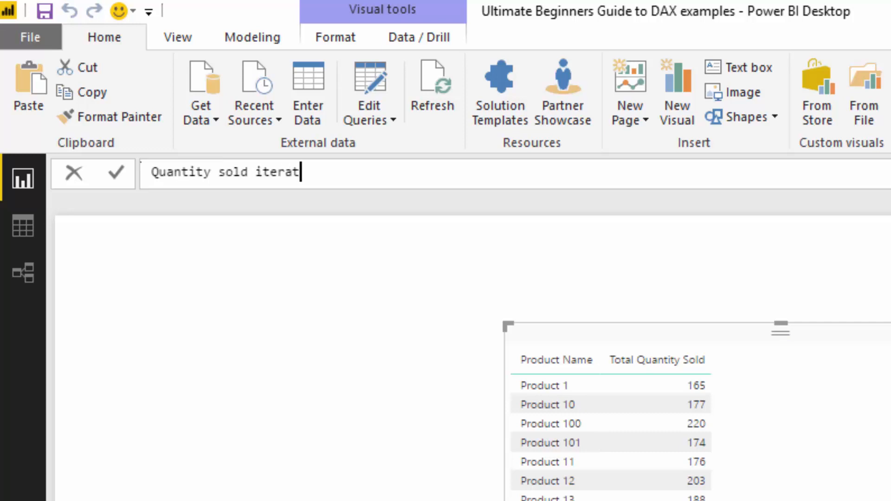
text(ion =)
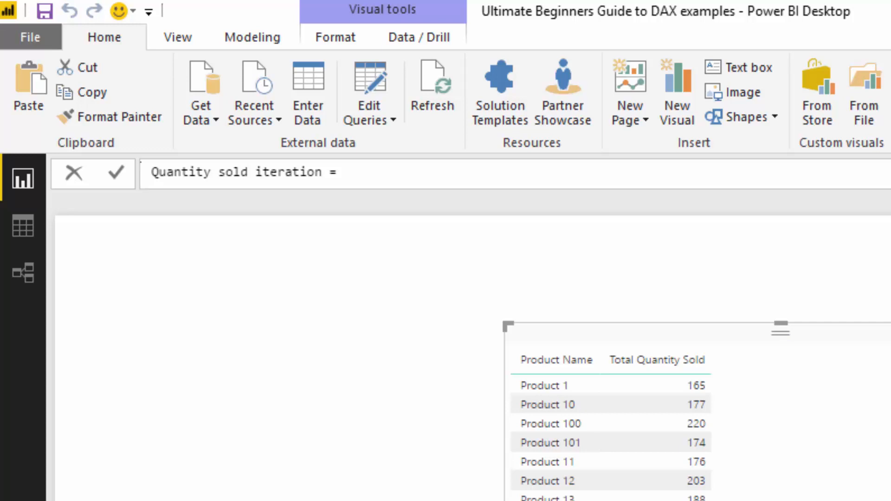
text(SUM)
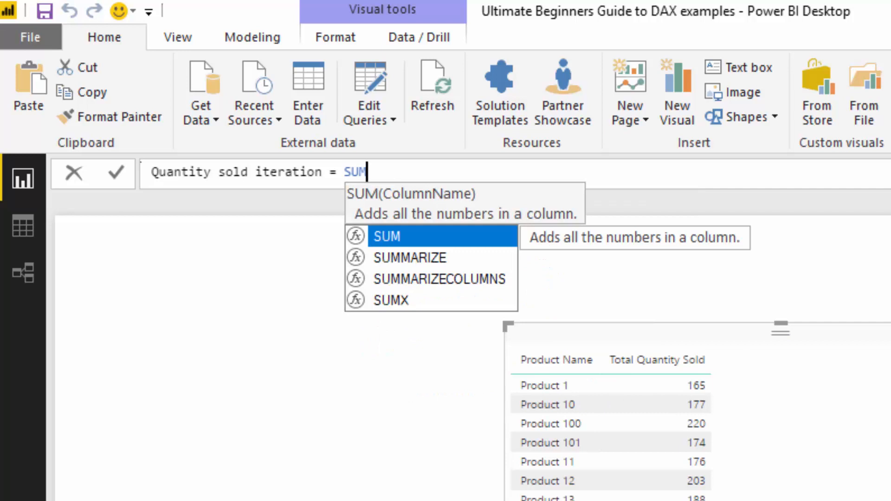
text(X()
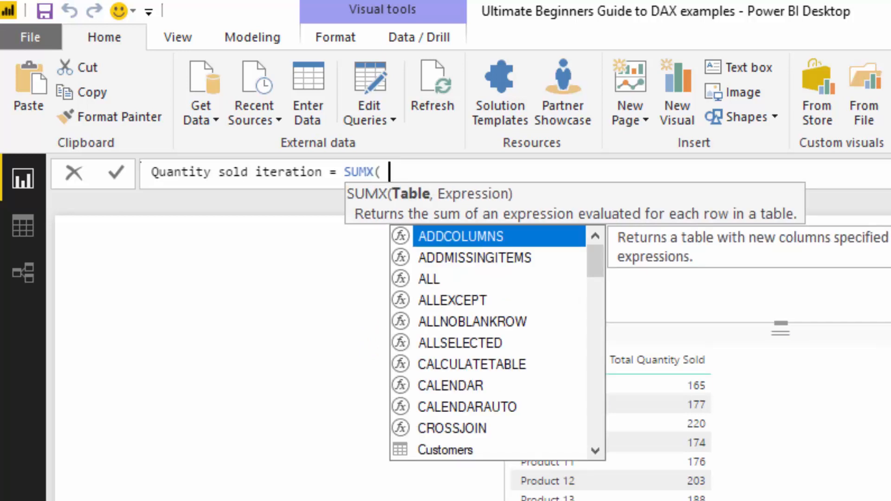
text(Sales)
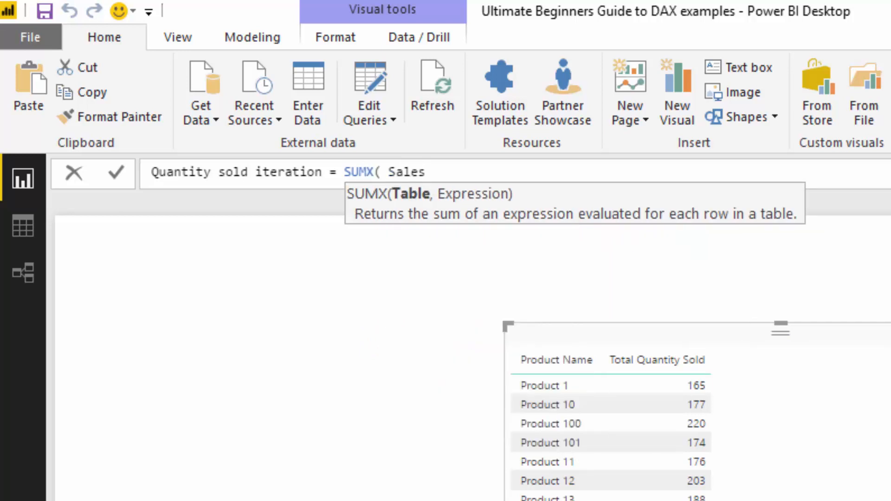
text(,)
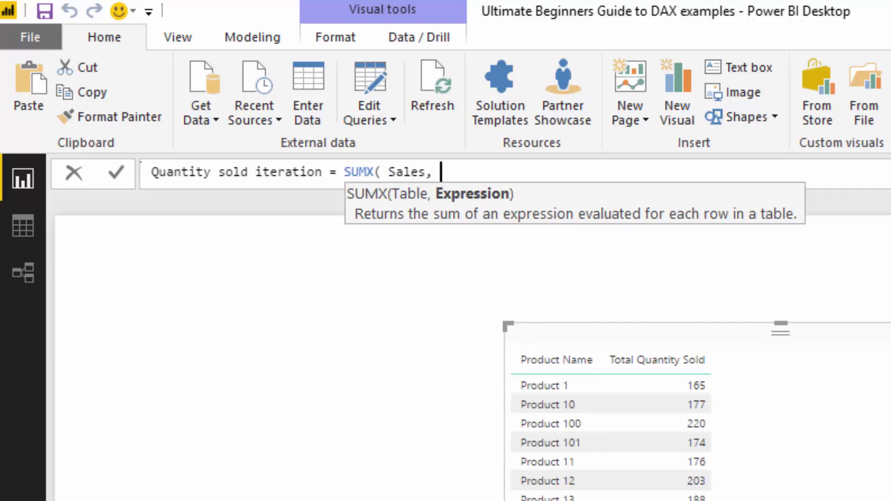
text(Quantity])
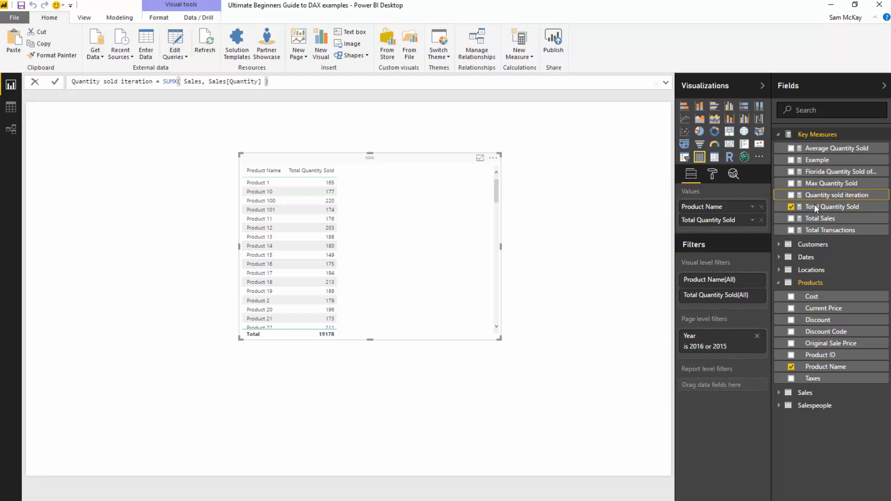
Add Quantity sold iteration to the product table and view the SUMX and SUM formulas
click(831, 206)
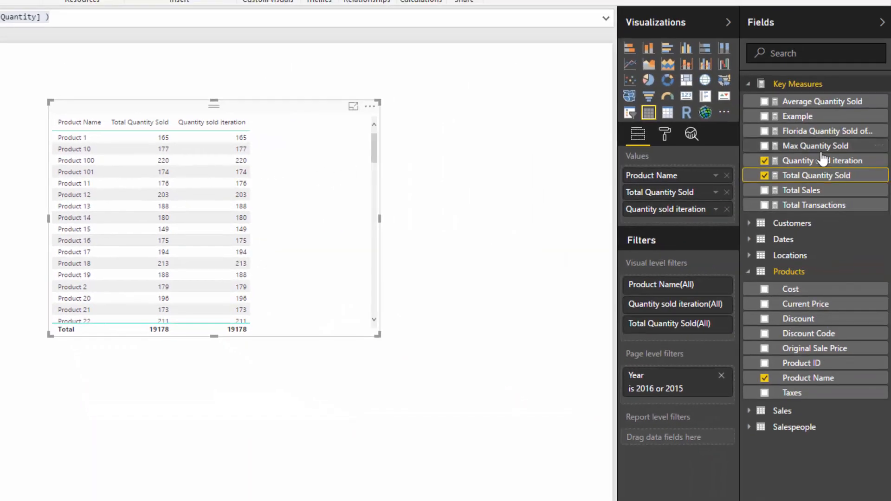
mouse_move(822, 161)
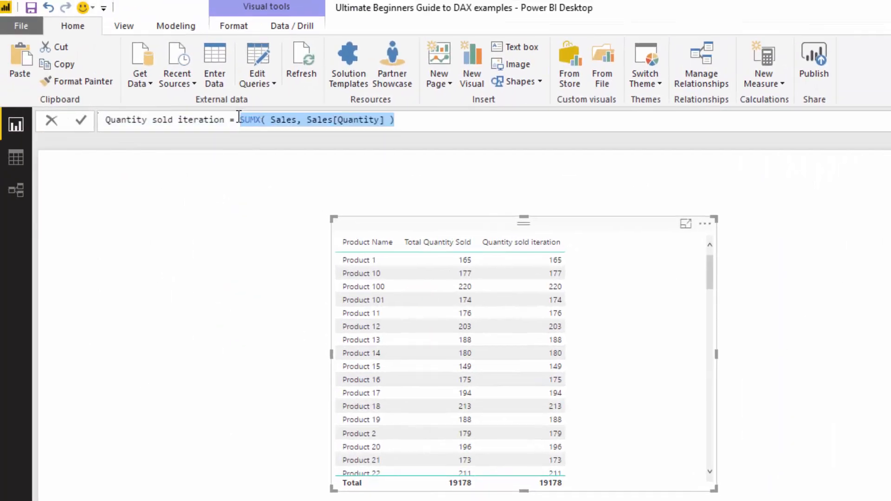
click(238, 119)
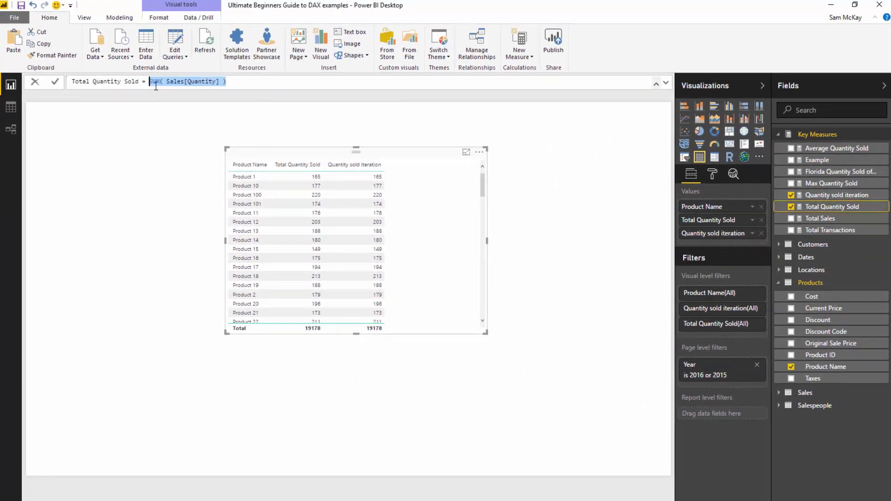
click(835, 195)
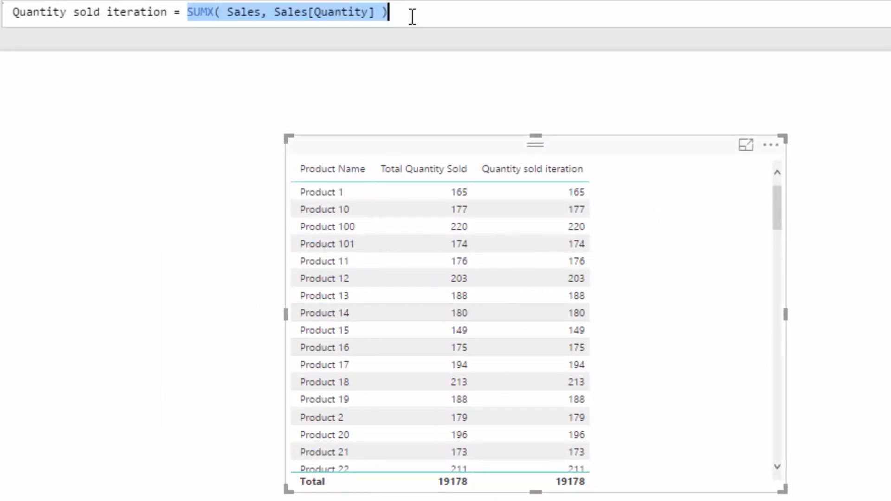
Select the Sales table argument in the SUMX formula
click(259, 12)
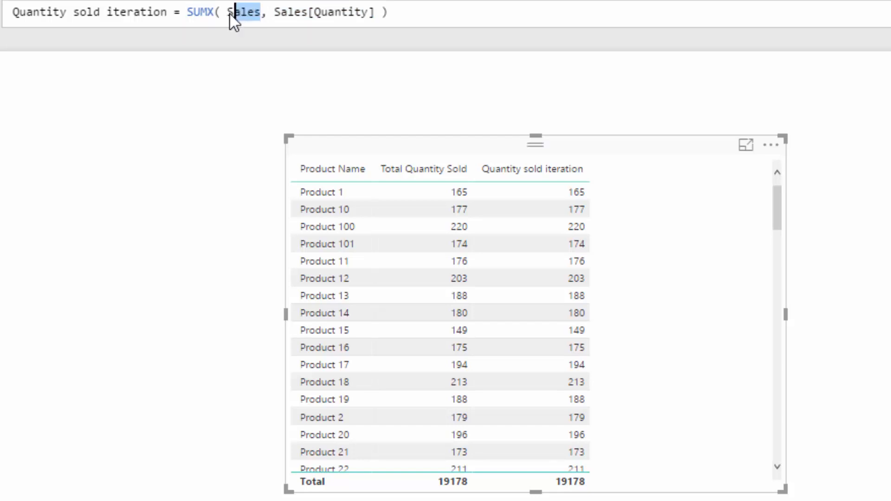
click(233, 13)
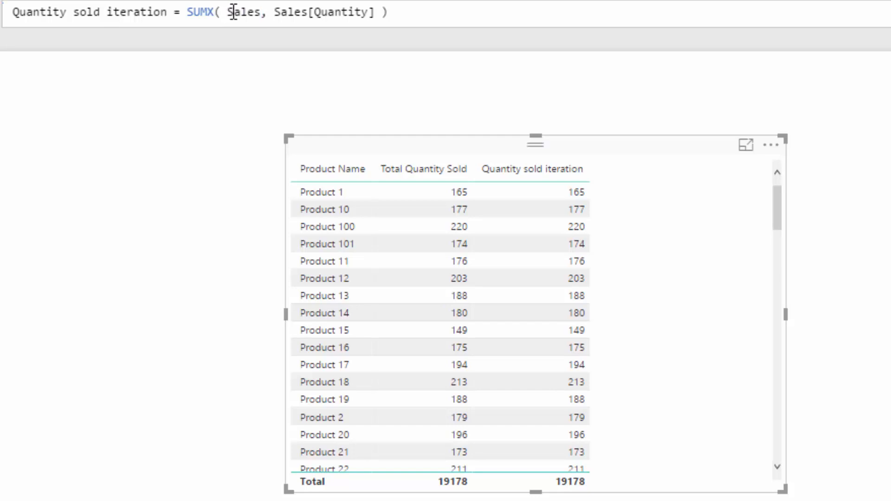
double_click(243, 12)
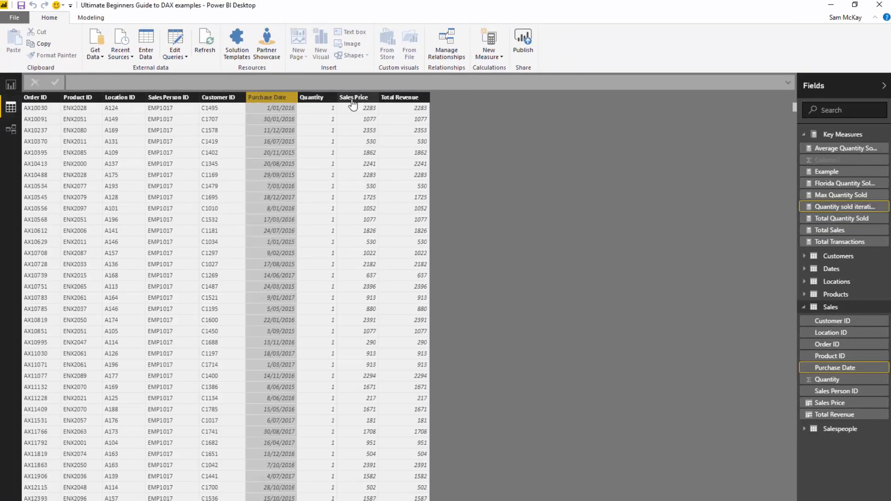
mouse_move(209, 132)
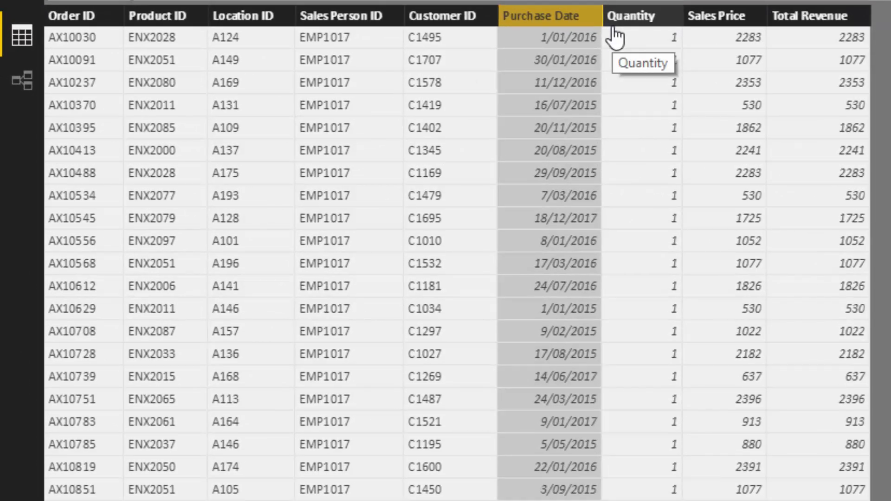
mouse_move(440, 66)
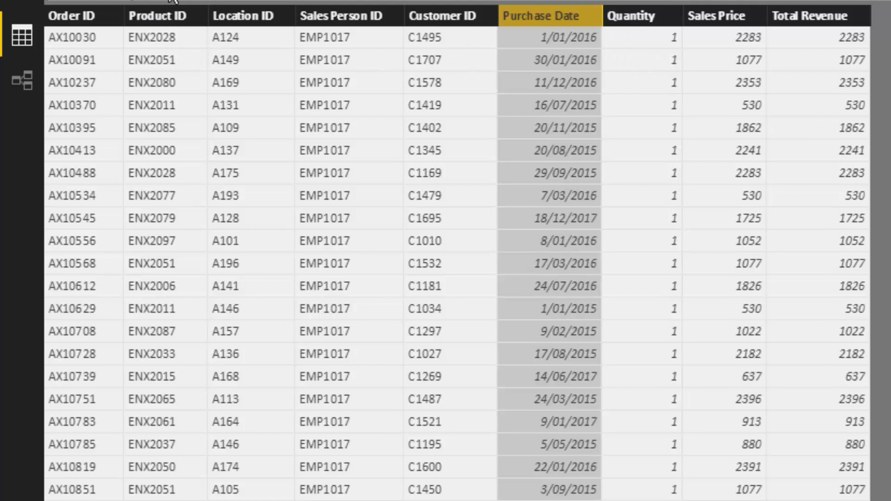
mouse_move(650, 38)
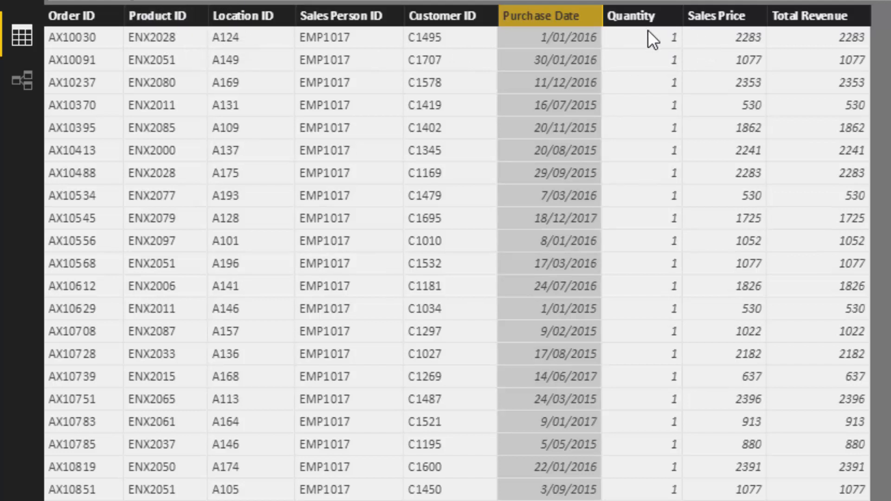
mouse_move(665, 49)
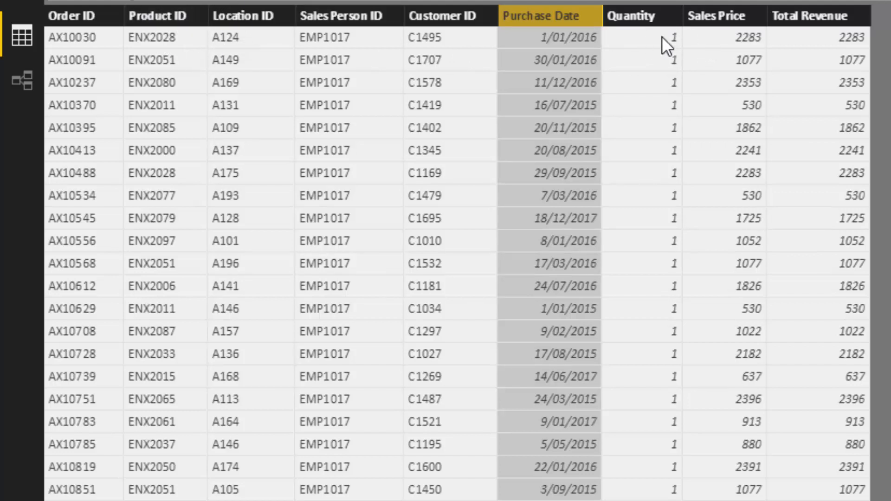
click(631, 15)
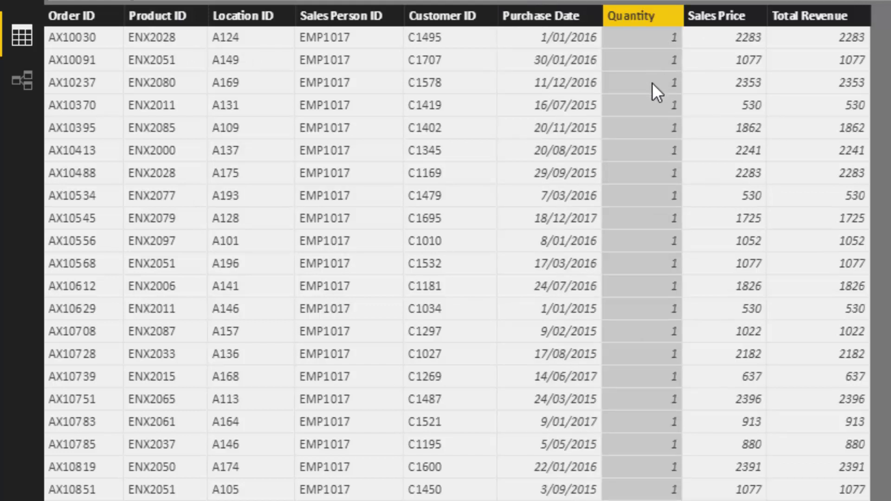
mouse_move(658, 192)
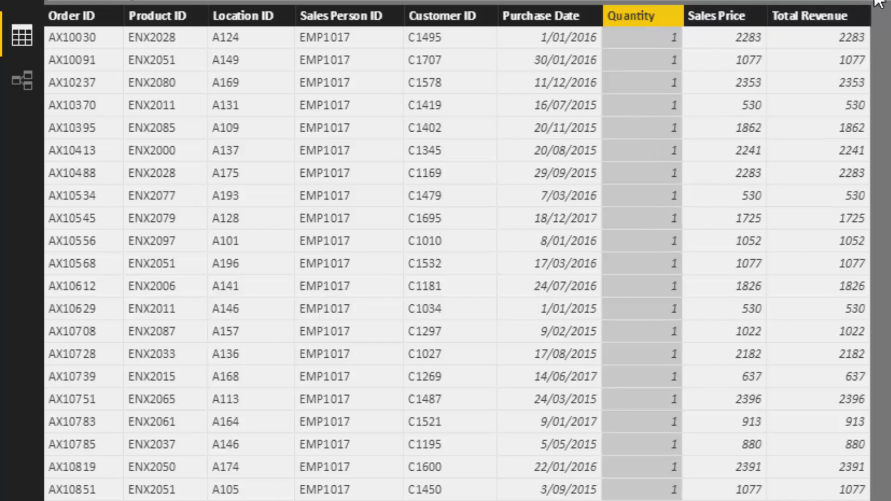
scroll(down, 3)
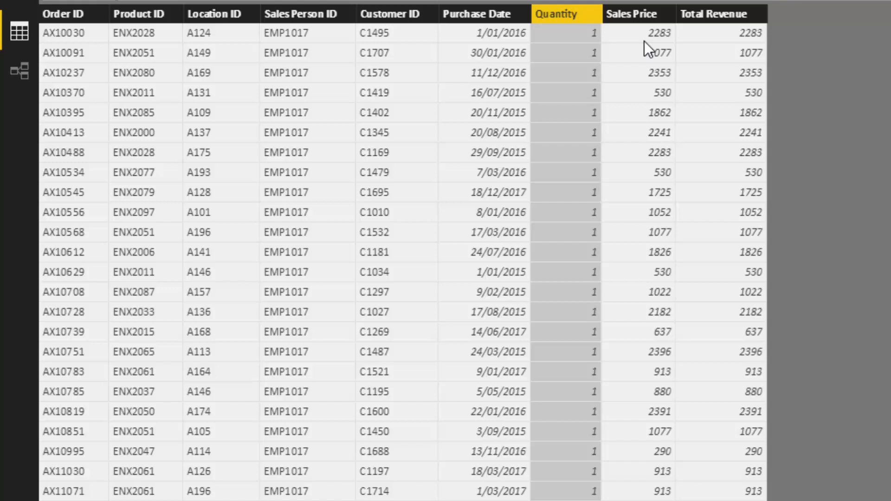
scroll(down, 3)
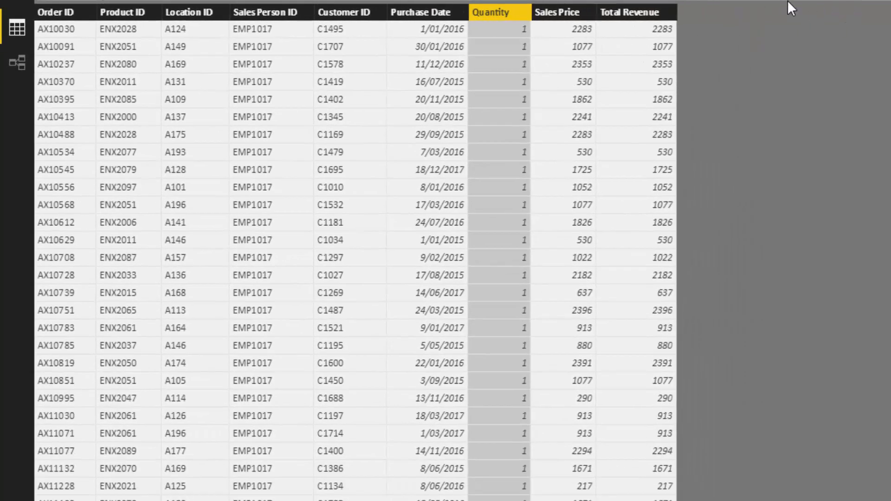
mouse_move(797, 22)
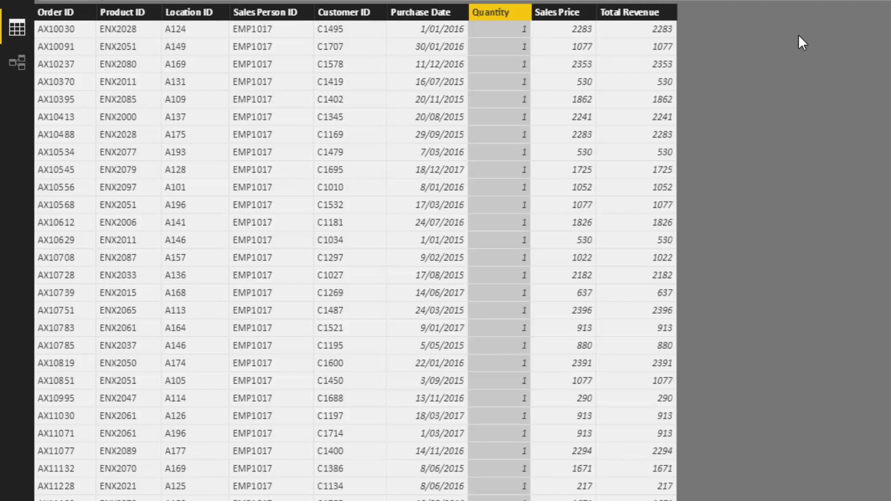
mouse_move(796, 93)
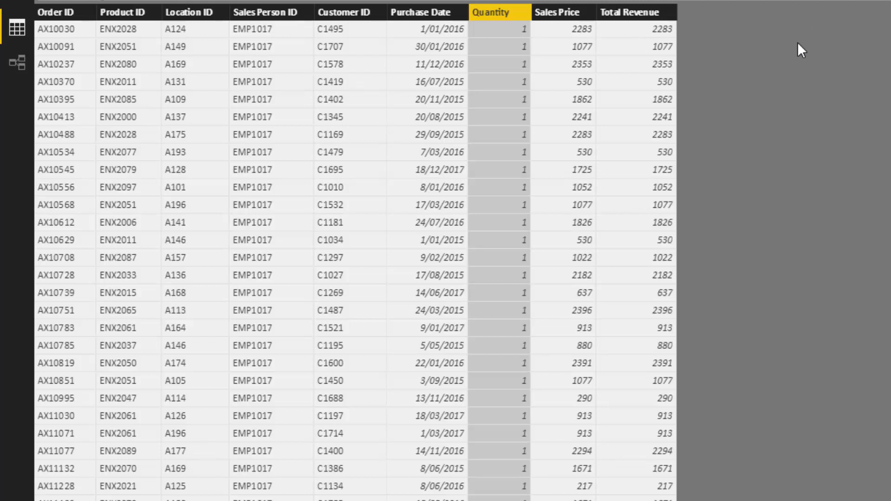
mouse_move(474, 79)
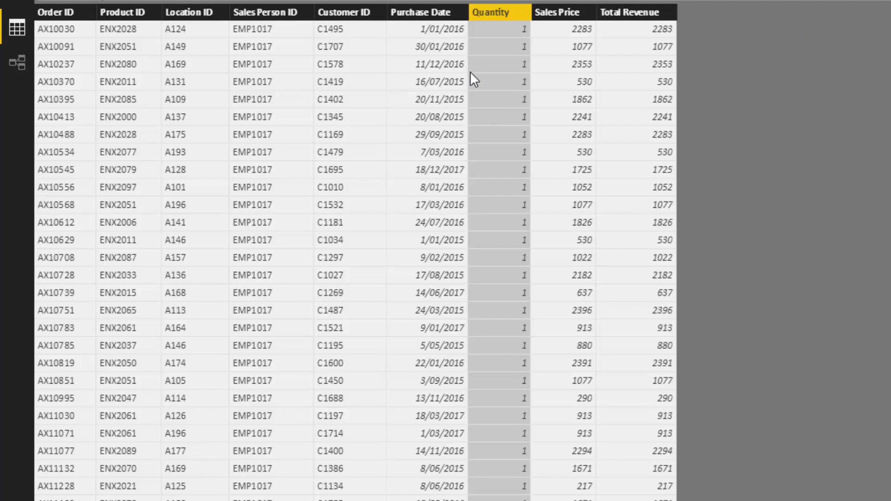
mouse_move(509, 25)
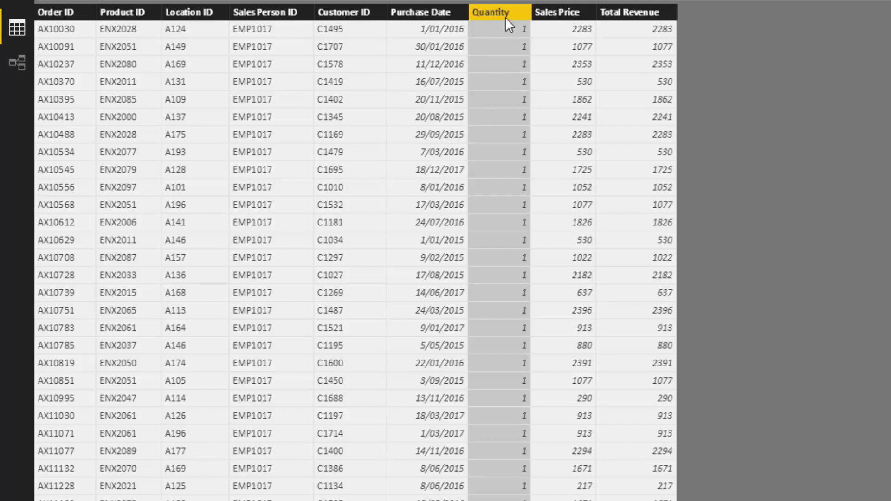
mouse_move(871, 67)
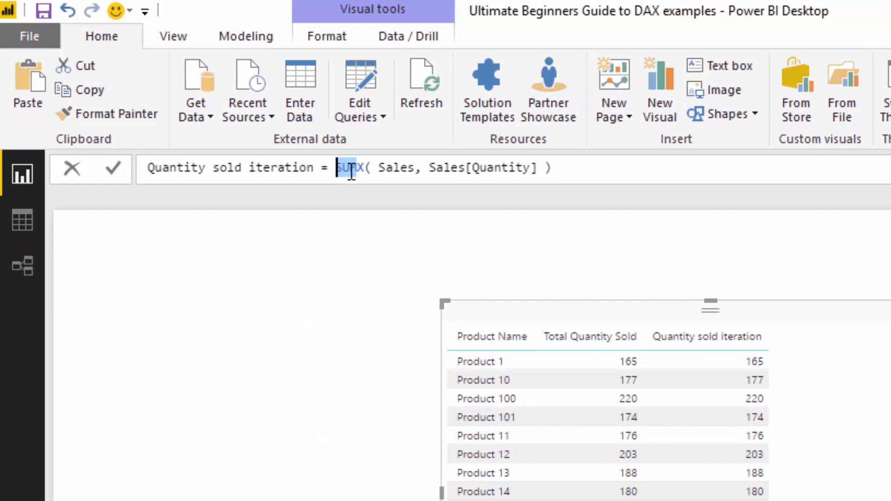
Select the SUMX function name in the Quantity sold iteration formula
click(334, 167)
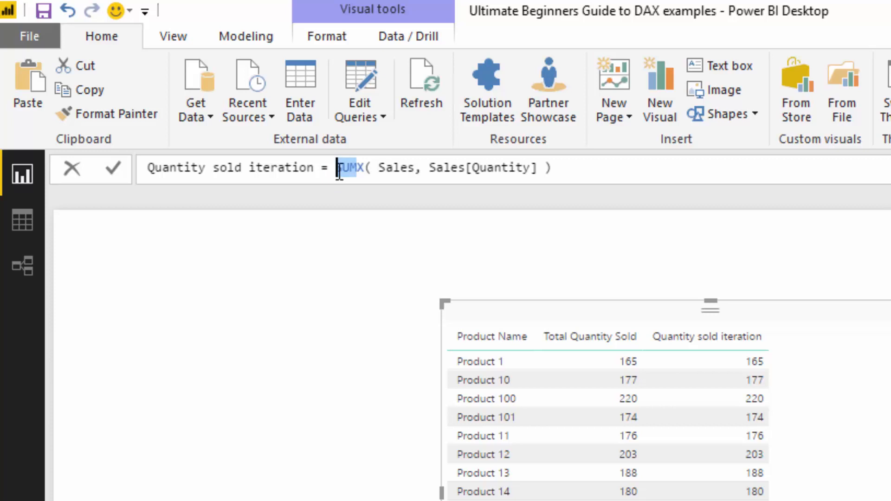
click(561, 168)
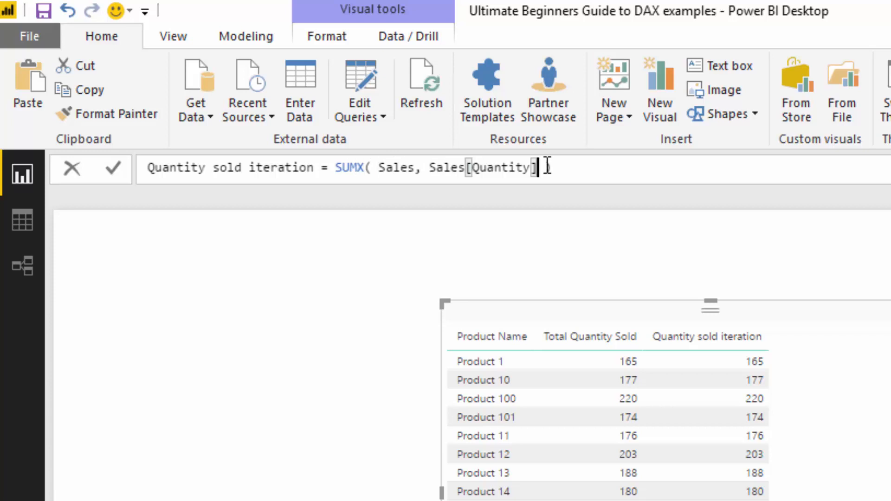
Edit the formula to SUMX(Sales, Sales[Quantity] * 2)
text())
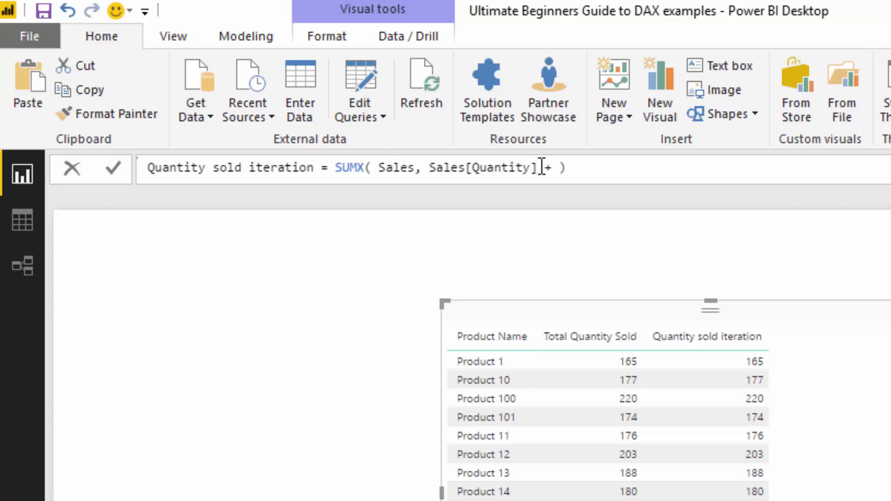
key(Backspace)
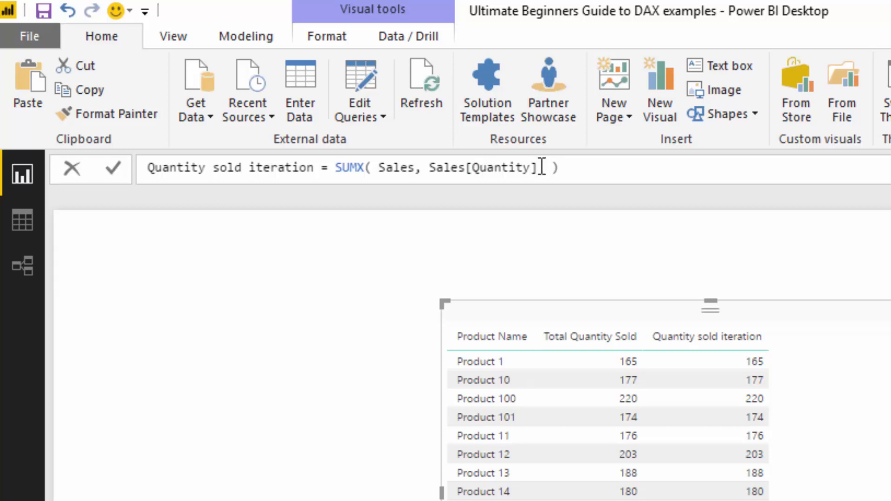
text(*)
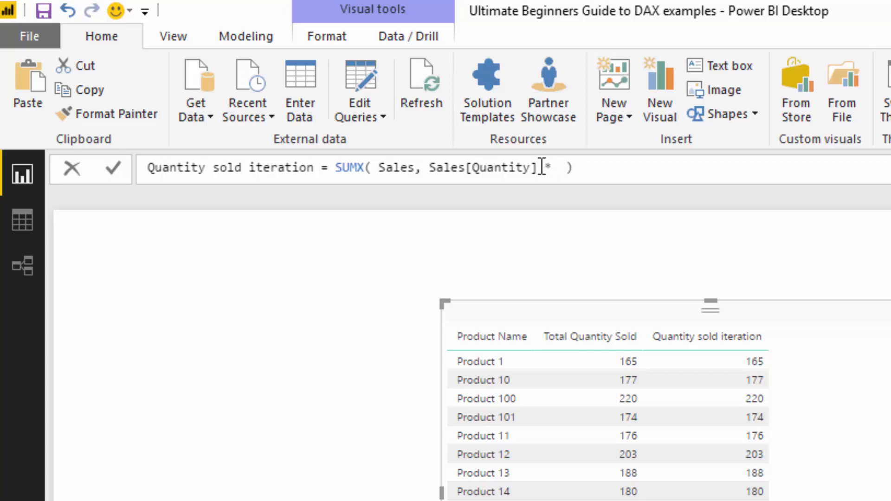
text(1.)
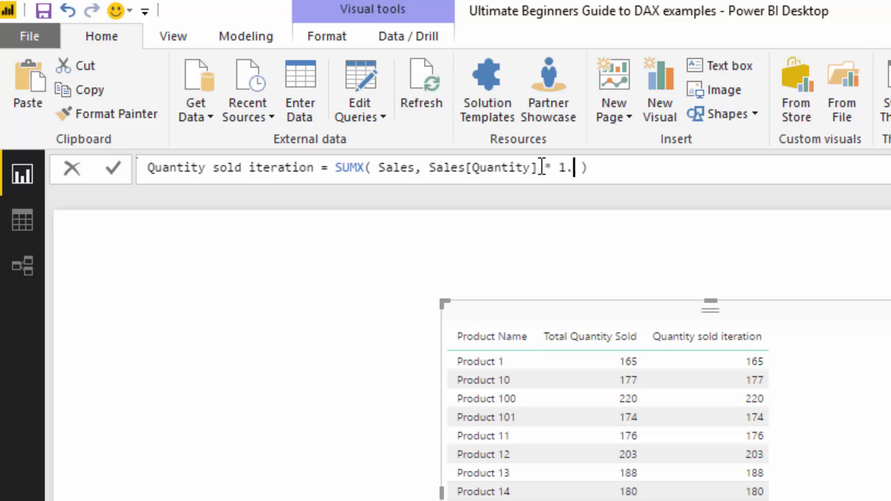
text(15)
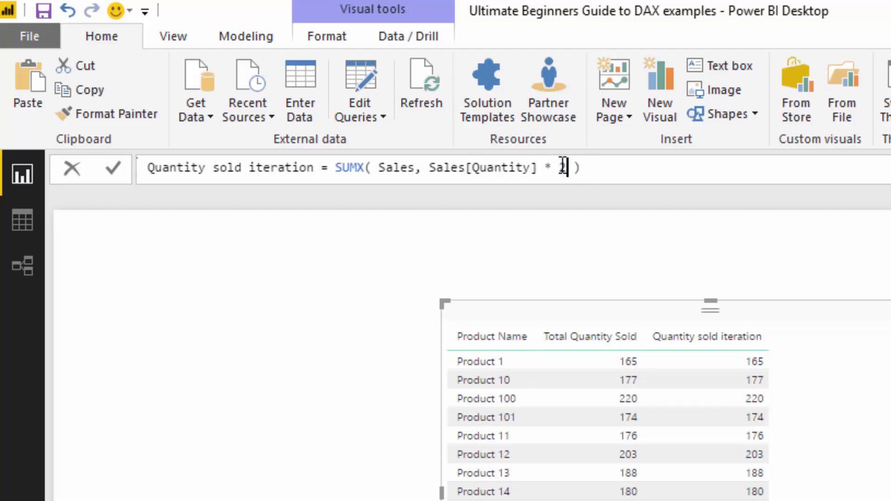
text(2)
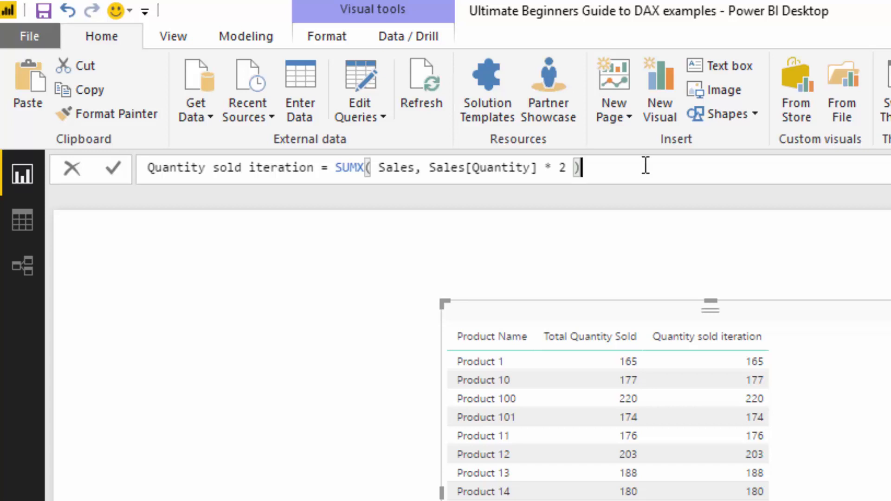
drag(423, 168, 568, 167)
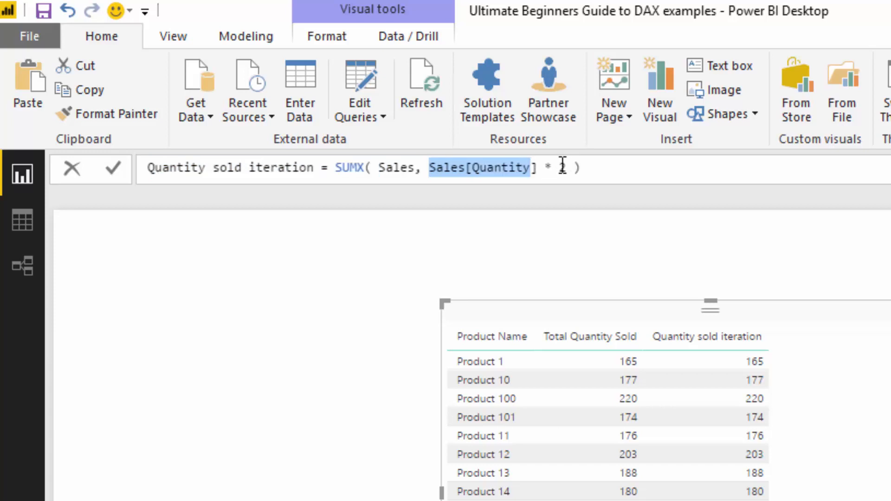
text(2)
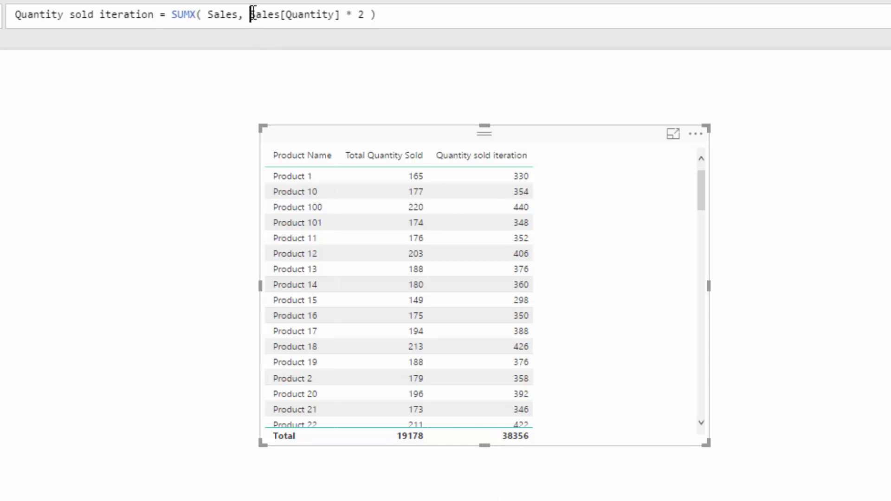
Retype the * 2 multiplier, then start wrapping the expression in IF(
drag(248, 15, 362, 15)
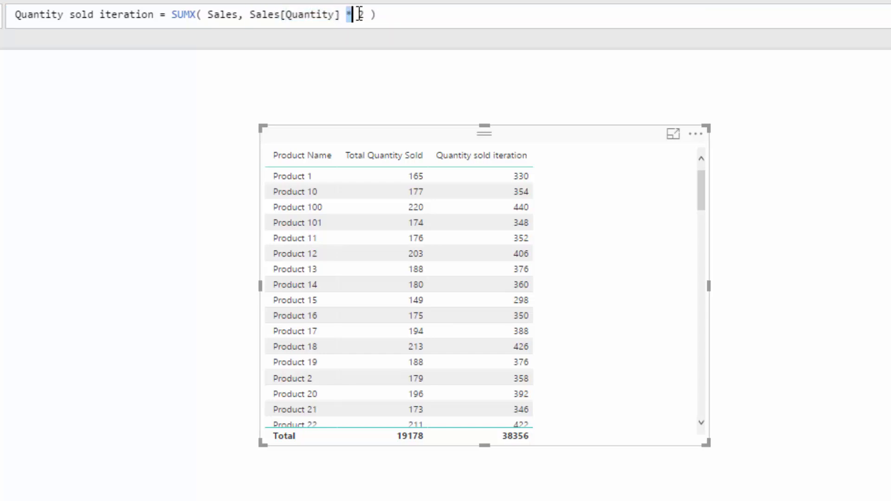
text(2)
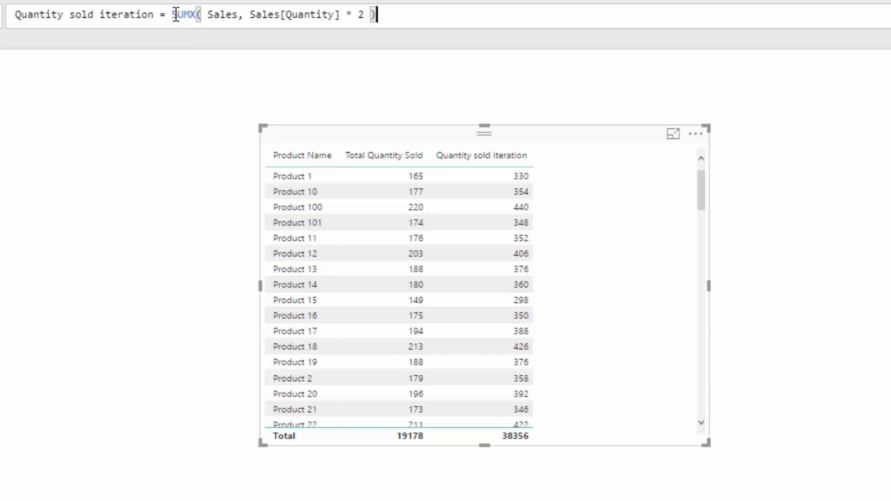
double_click(181, 14)
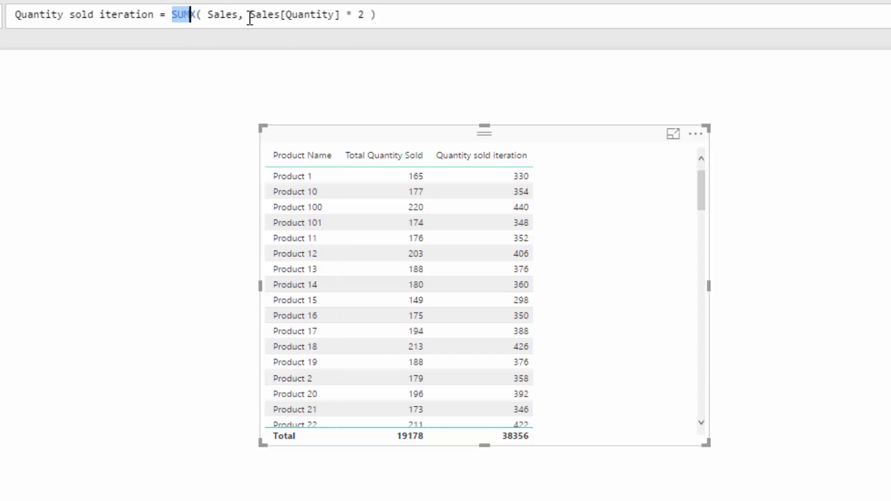
text(IF()
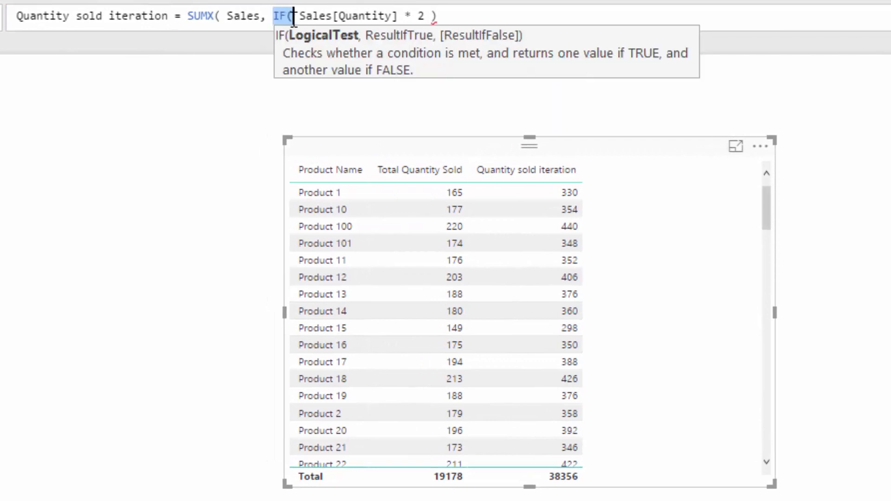
Replace the IF with SWITCH inside the Quantity sold iteration formula
text(W)
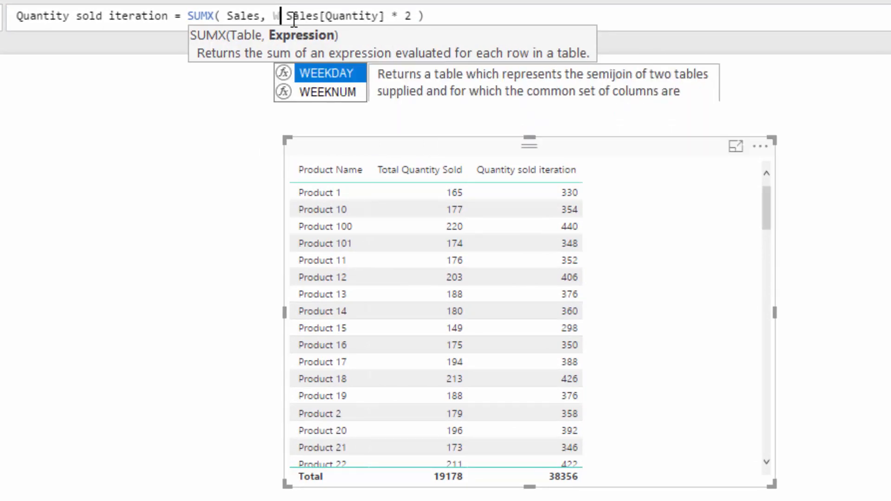
text(SWITCH)
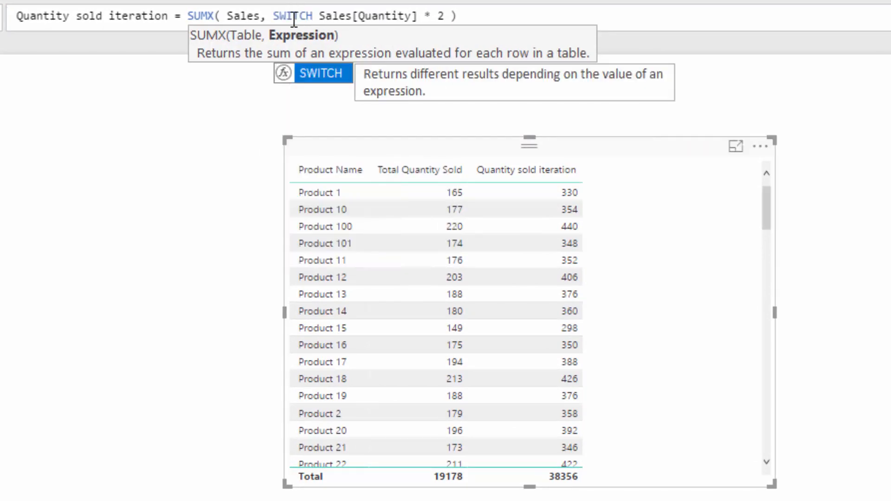